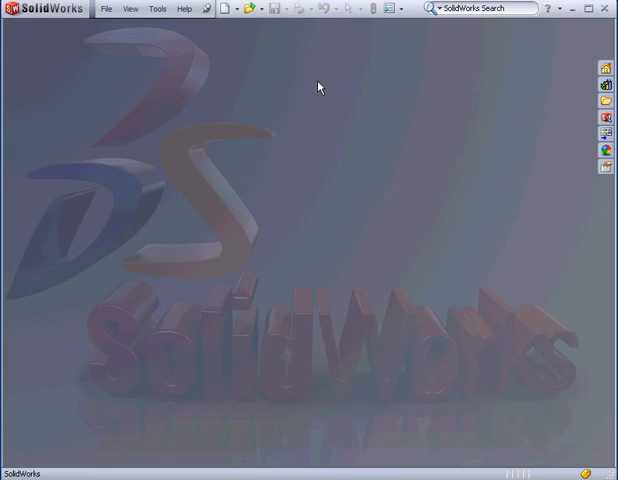
{"action": "mouse_move", "coordinate": [324, 88]}
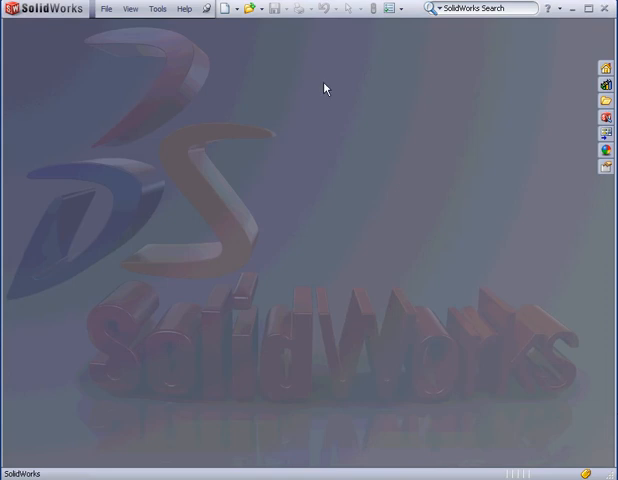
Enable the SolidWorks Routing add-in and its Start Up box in Tools > Add-Ins.
{"action": "left_click", "coordinate": [156, 8]}
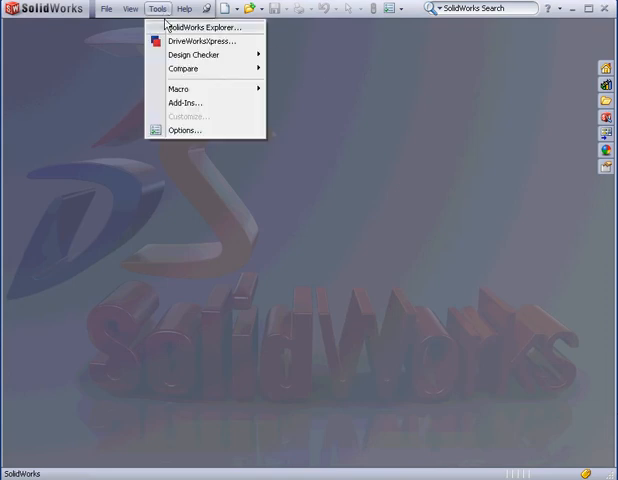
{"action": "left_click", "coordinate": [184, 104]}
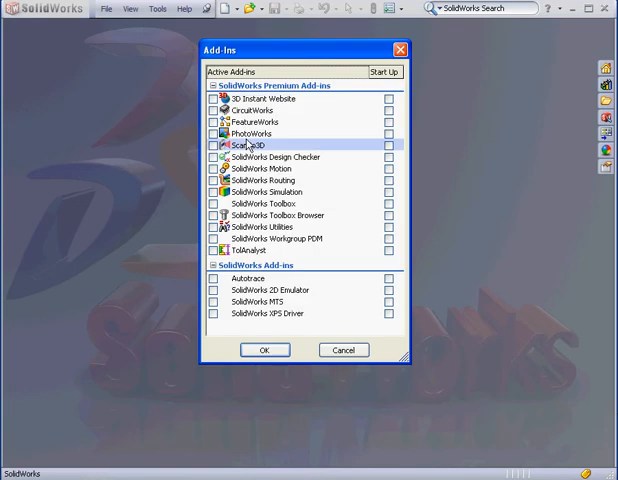
{"action": "mouse_move", "coordinate": [244, 180]}
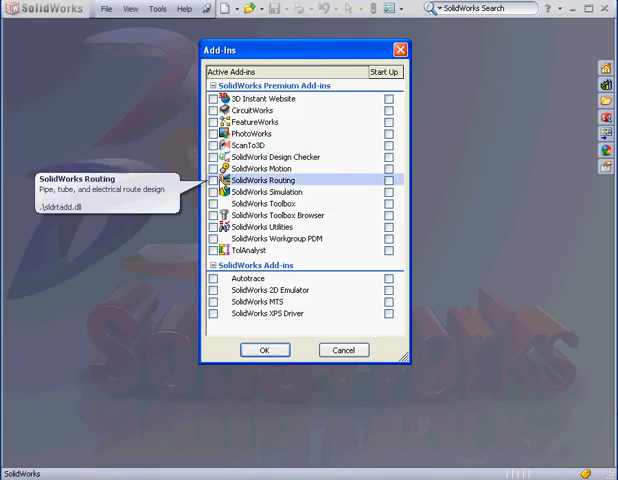
{"action": "left_click", "coordinate": [212, 180]}
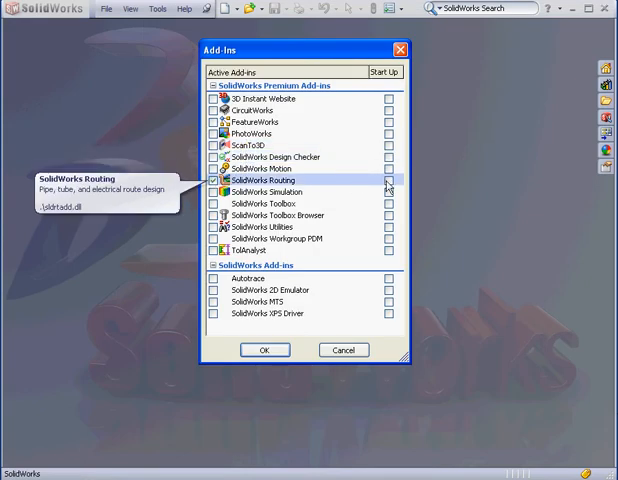
{"action": "left_click", "coordinate": [392, 186]}
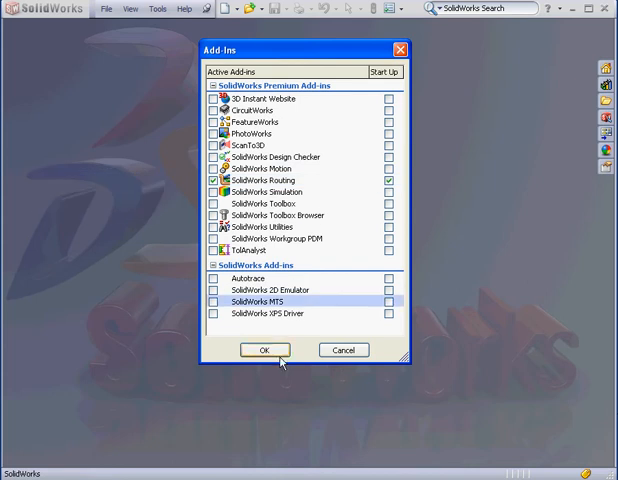
Confirm the add-ins and create a new empty Assembly document.
{"action": "left_click", "coordinate": [264, 350]}
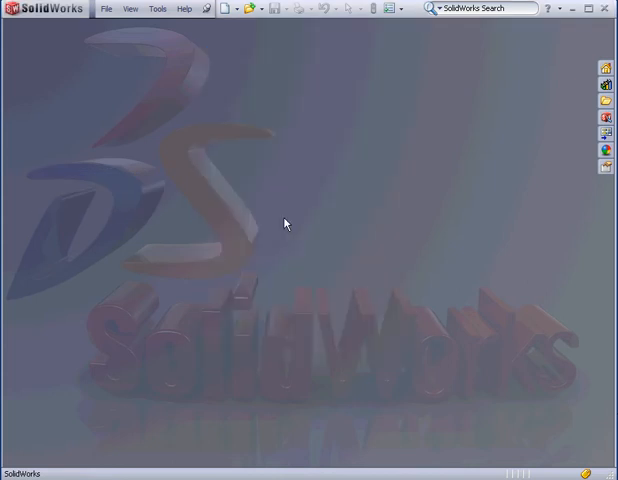
{"action": "mouse_move", "coordinate": [266, 132]}
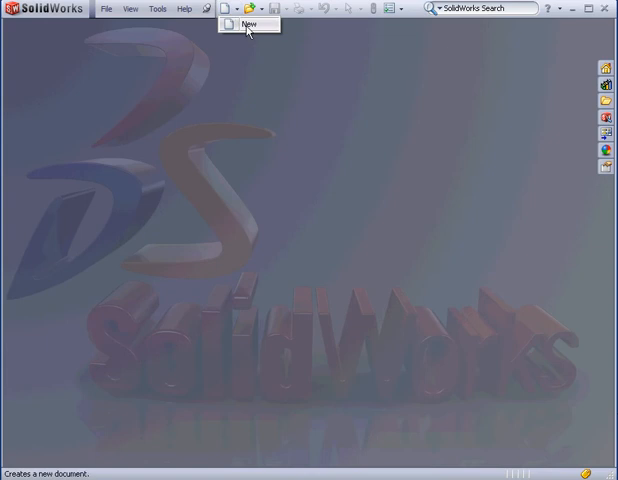
{"action": "left_click", "coordinate": [240, 24]}
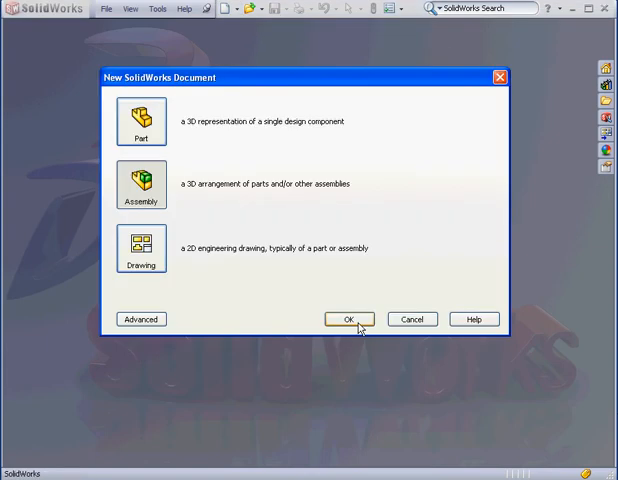
{"action": "left_click", "coordinate": [348, 320]}
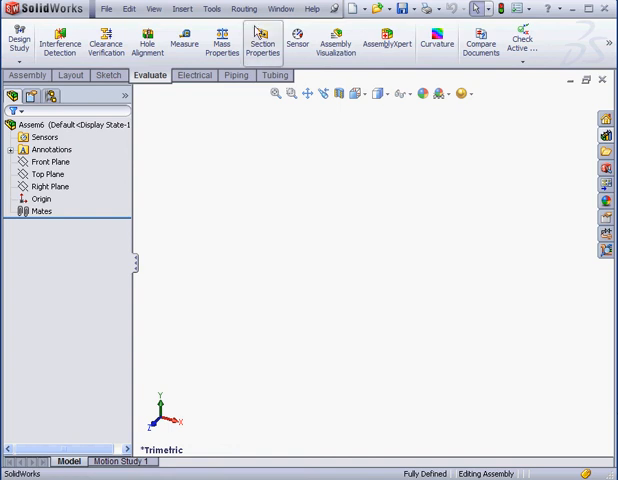
{"action": "left_click", "coordinate": [244, 8]}
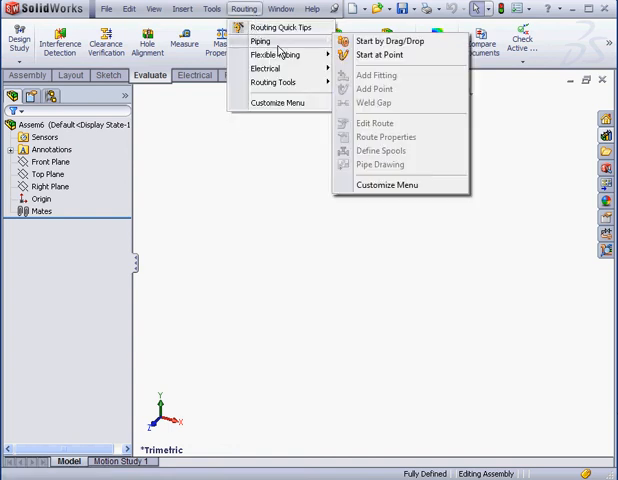
{"action": "mouse_move", "coordinate": [284, 52]}
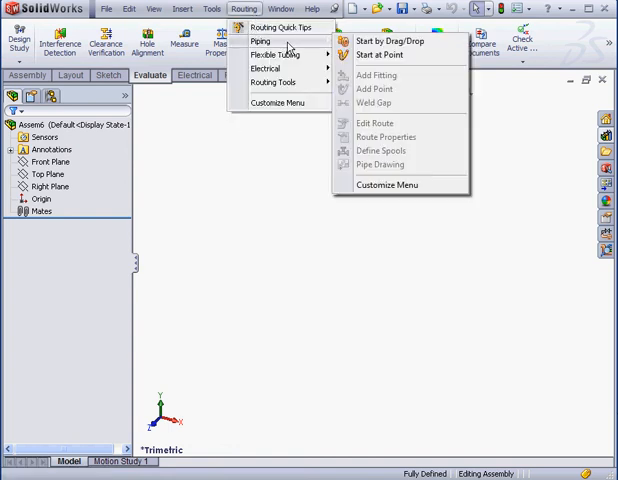
{"action": "mouse_move", "coordinate": [278, 56]}
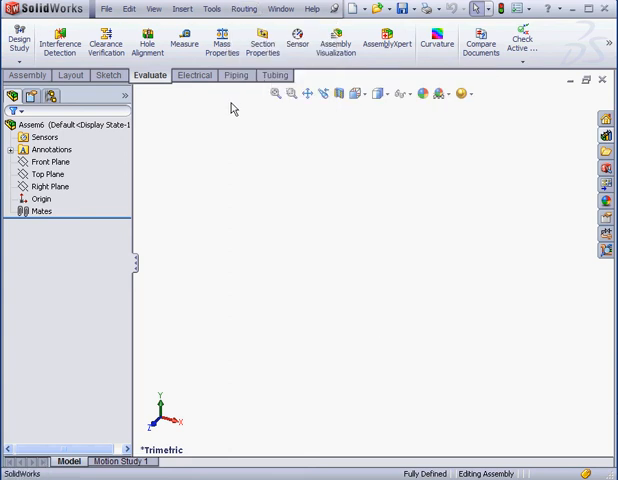
Show the Electrical, Piping and Tubing CommandManager tabs and display the Tubing tools.
{"action": "right_click", "coordinate": [210, 76]}
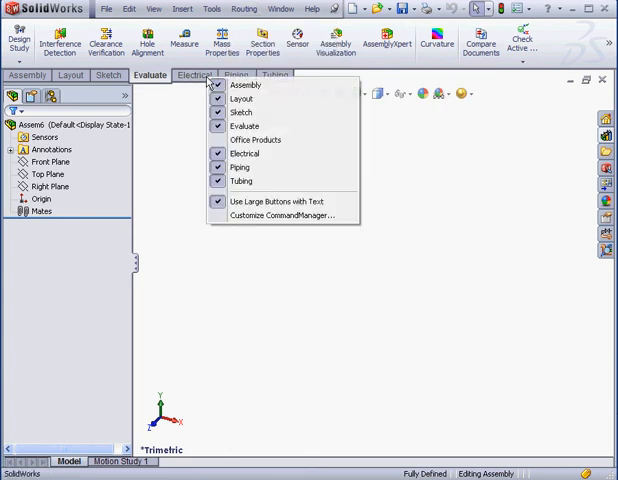
{"action": "mouse_move", "coordinate": [244, 152]}
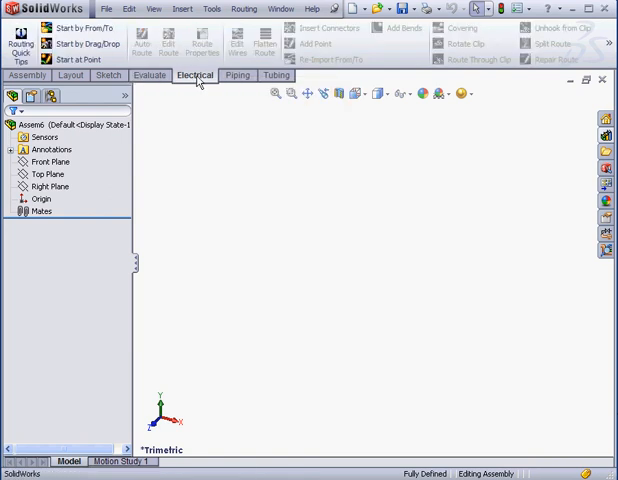
{"action": "left_click", "coordinate": [274, 76]}
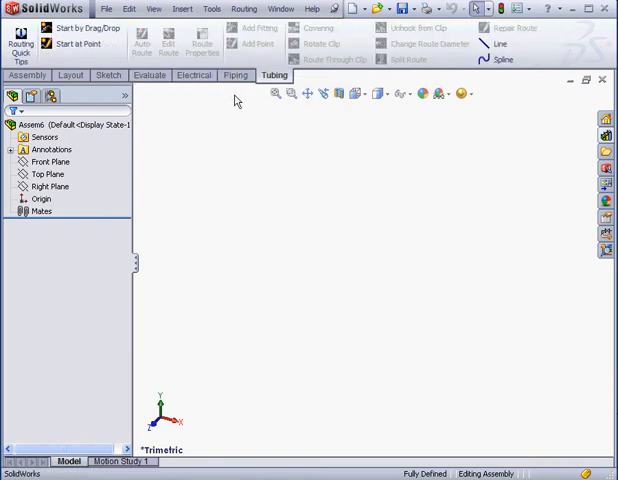
{"action": "mouse_move", "coordinate": [232, 100]}
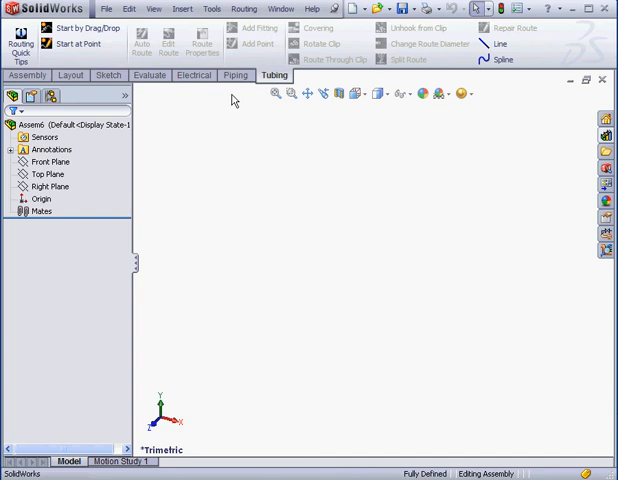
{"action": "mouse_move", "coordinate": [238, 104]}
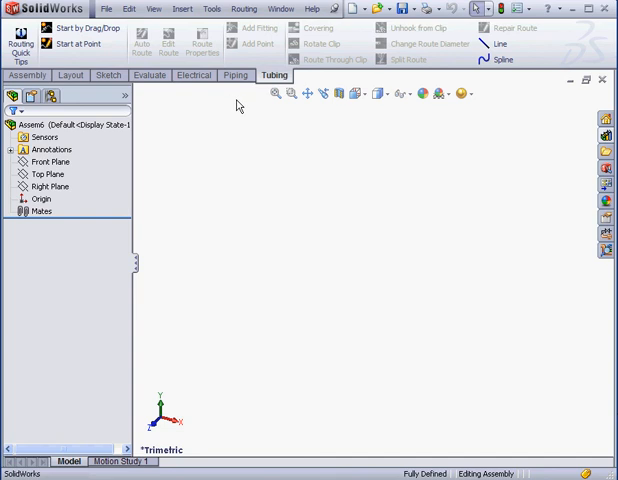